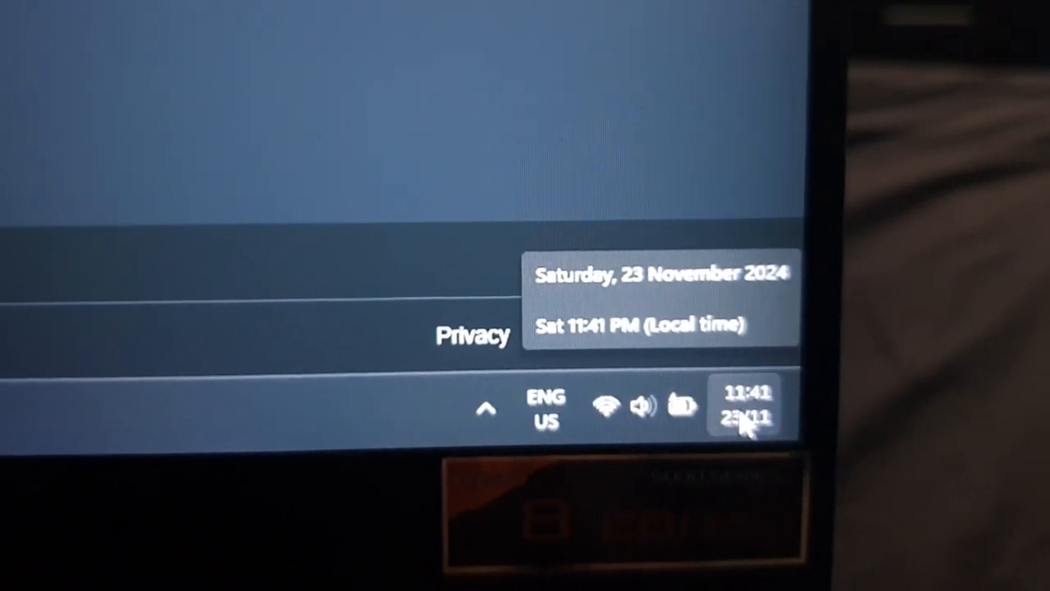
Step: From the taskbar clock's shortcut menu, choose 'Adjust date and time' to reach Settings
right_click(742, 410)
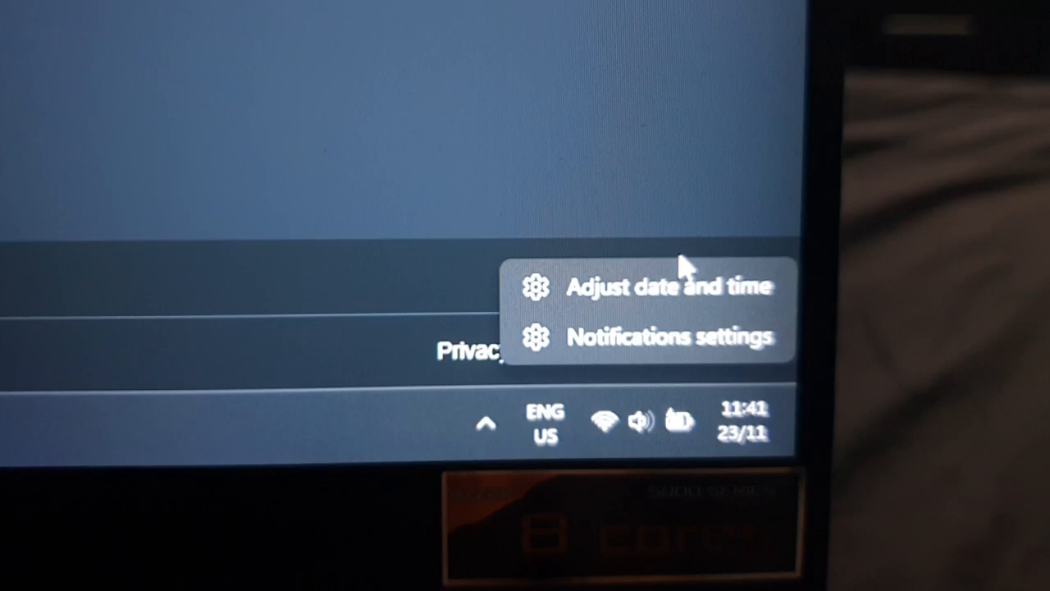
click(667, 287)
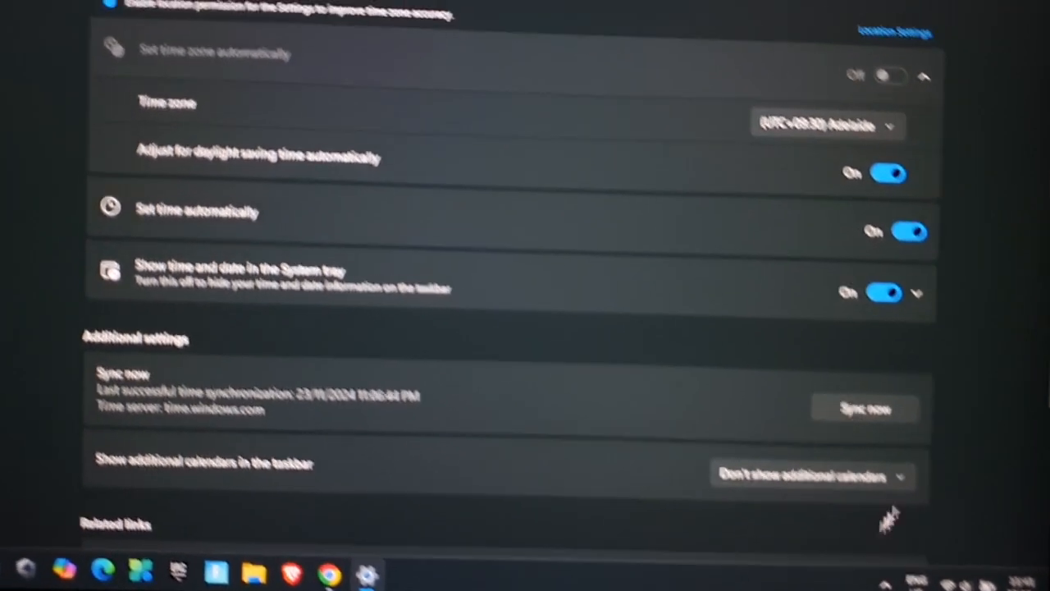
Step: Scroll the Date & time page down to 'Show time and date in the System tray'
scroll(down, 3)
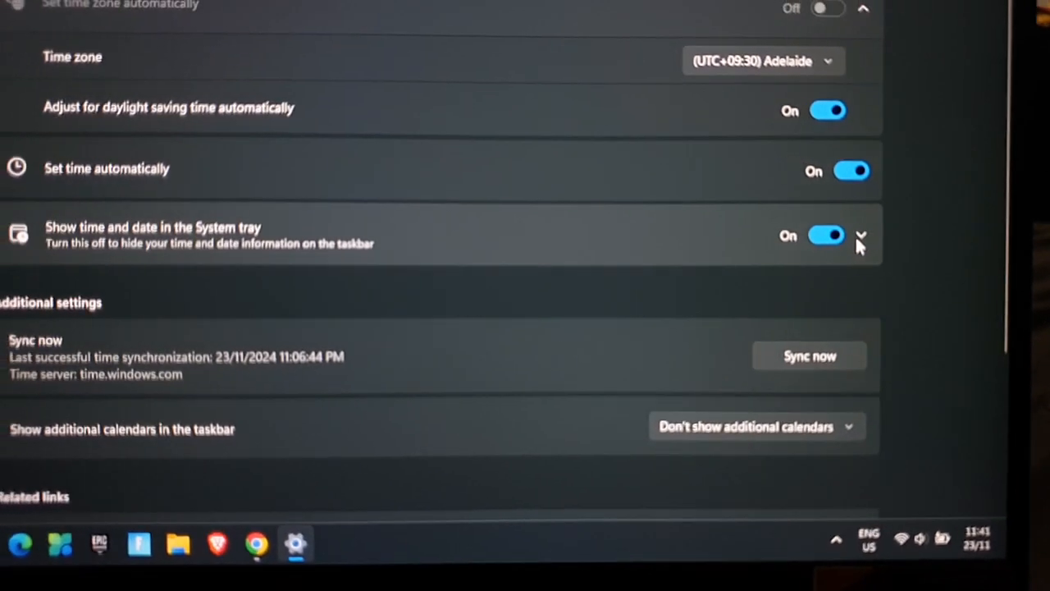
Step: Expand the System tray clock options and untick 'Show abbreviated time and date'
click(861, 236)
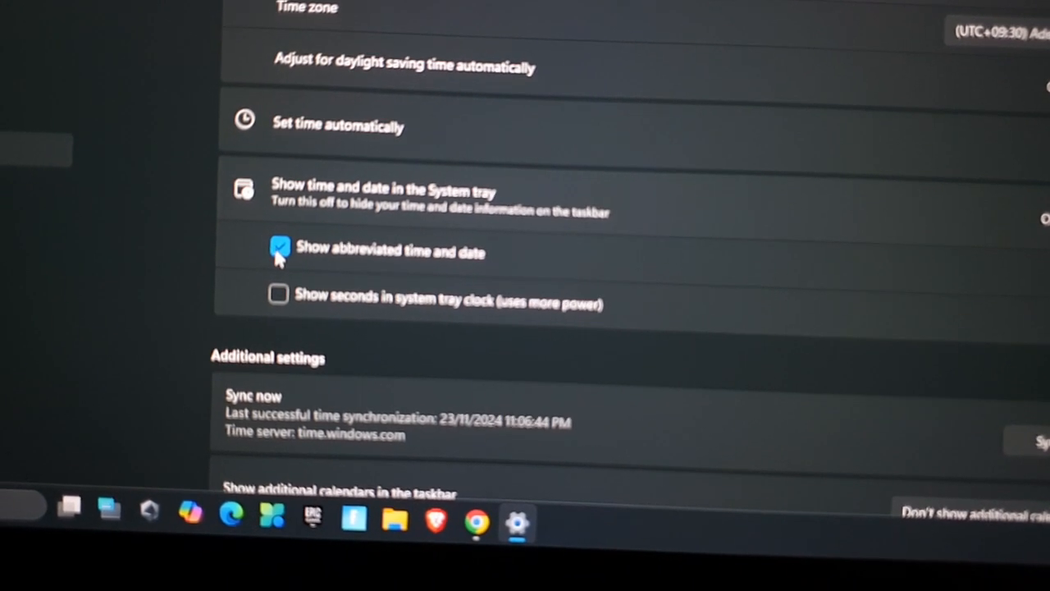
click(281, 248)
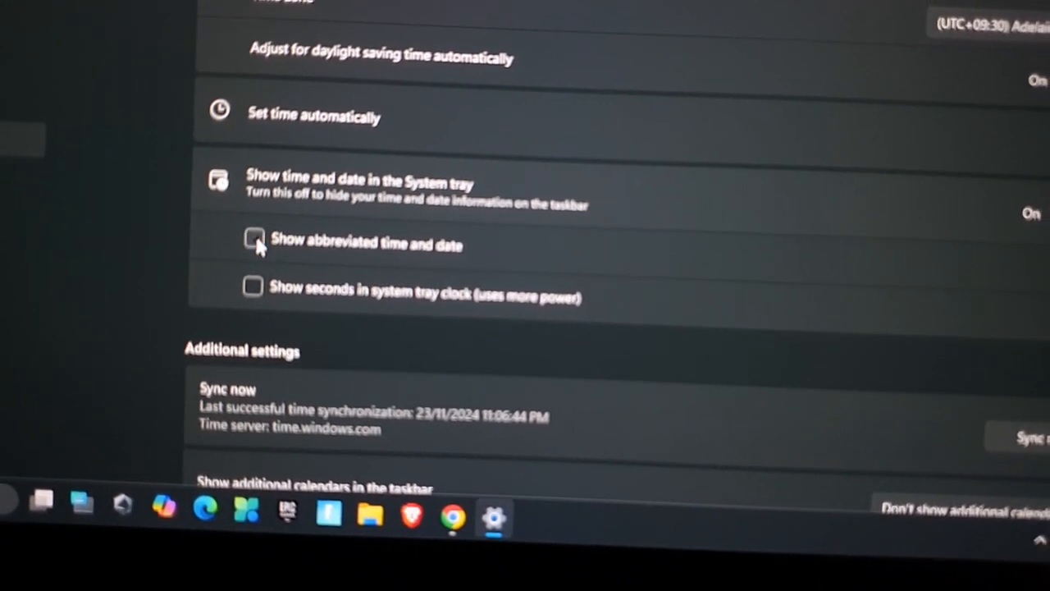